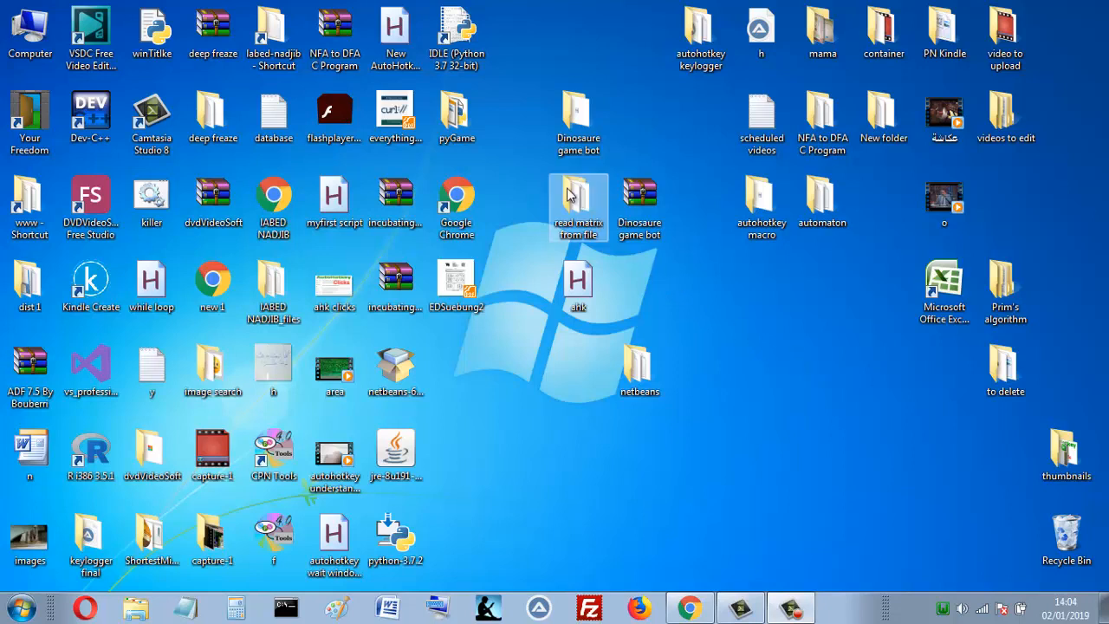
# - Open the 'read matrix from file' desktop folder showing algoLancer and matrix files
pyautogui.doubleClick(577, 190)
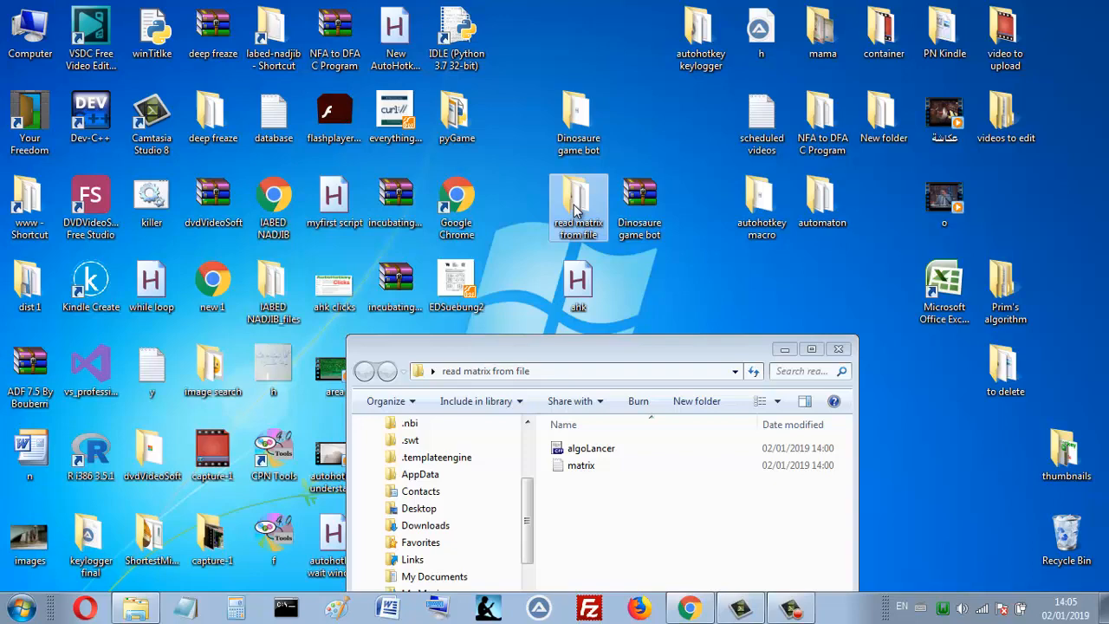
pyautogui.moveTo(586, 357)
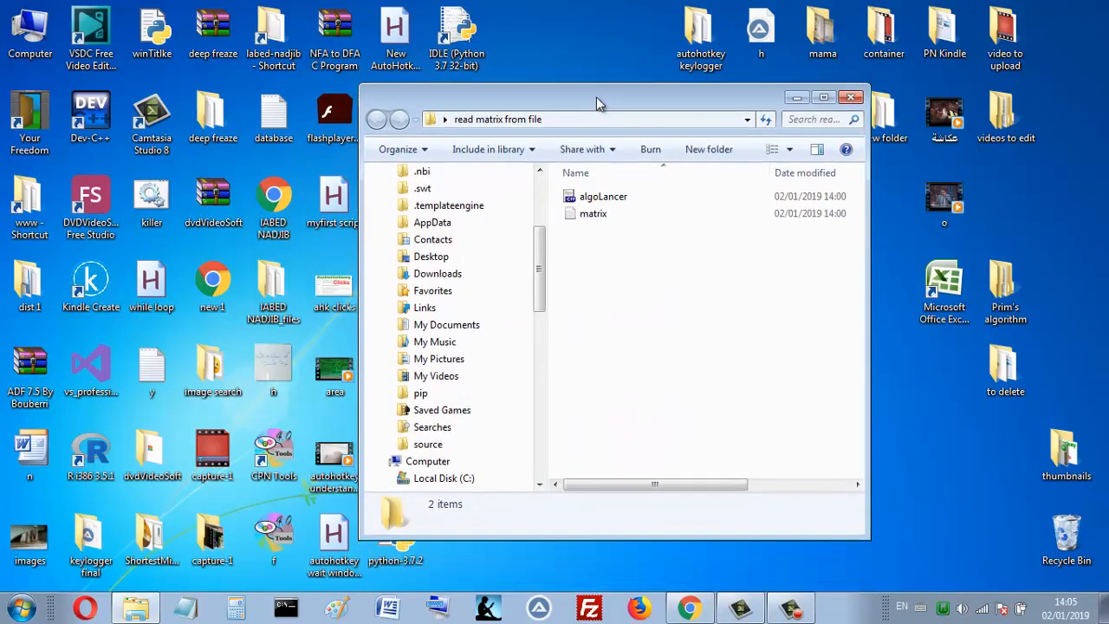
# - View matrix.txt in Notepad, cancel the licensing warning, and return to algoLancer.cpp
pyautogui.click(593, 213)
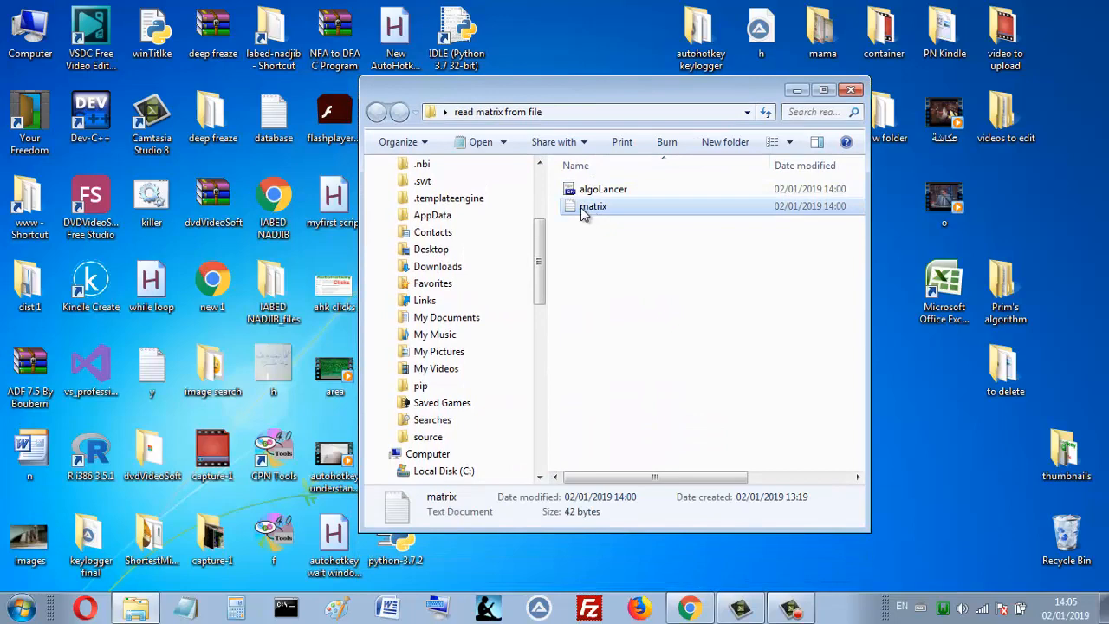
pyautogui.moveTo(582, 211)
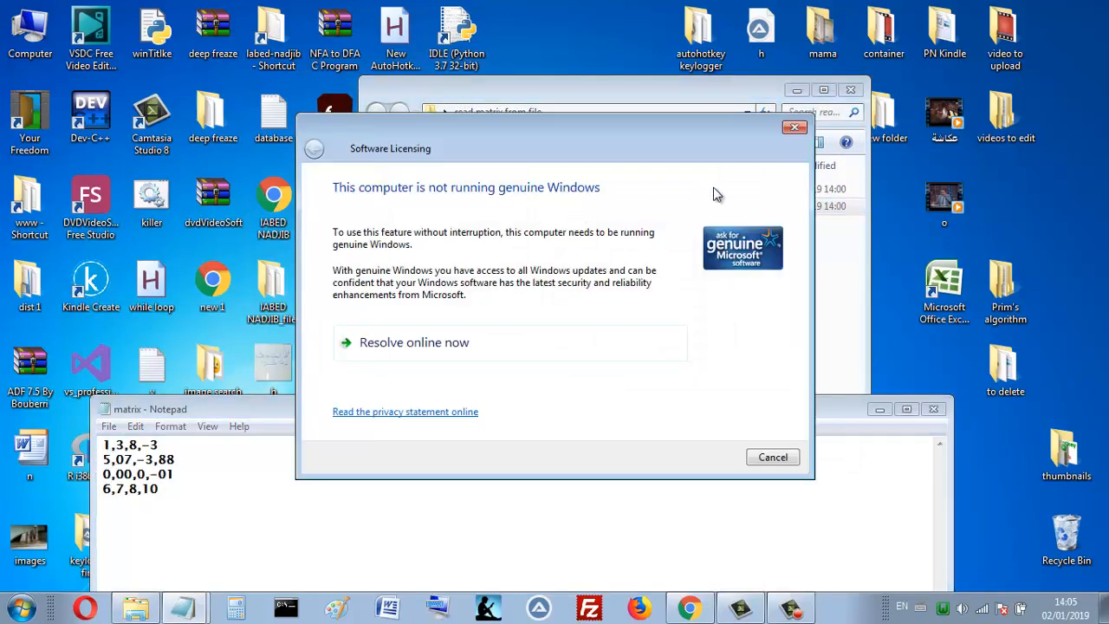
pyautogui.click(772, 457)
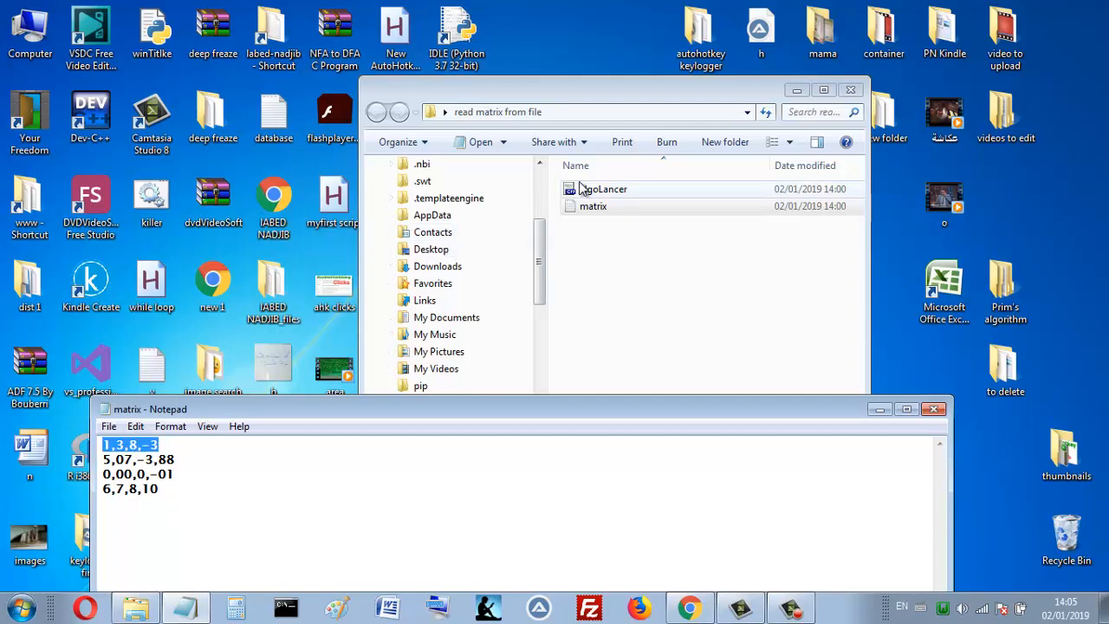
pyautogui.moveTo(327, 414)
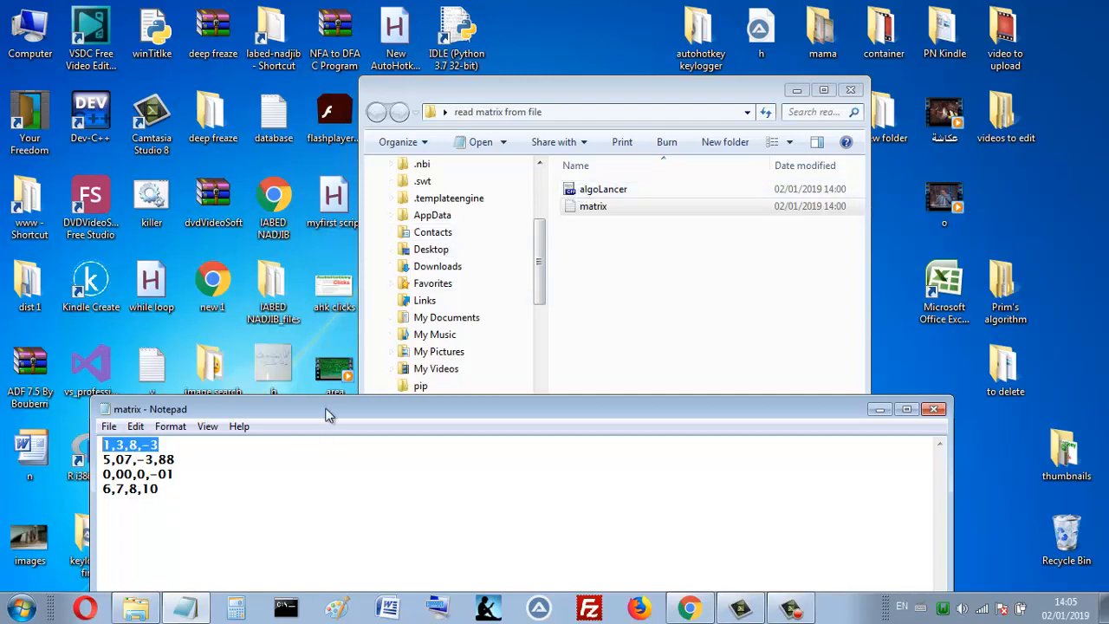
pyautogui.click(603, 189)
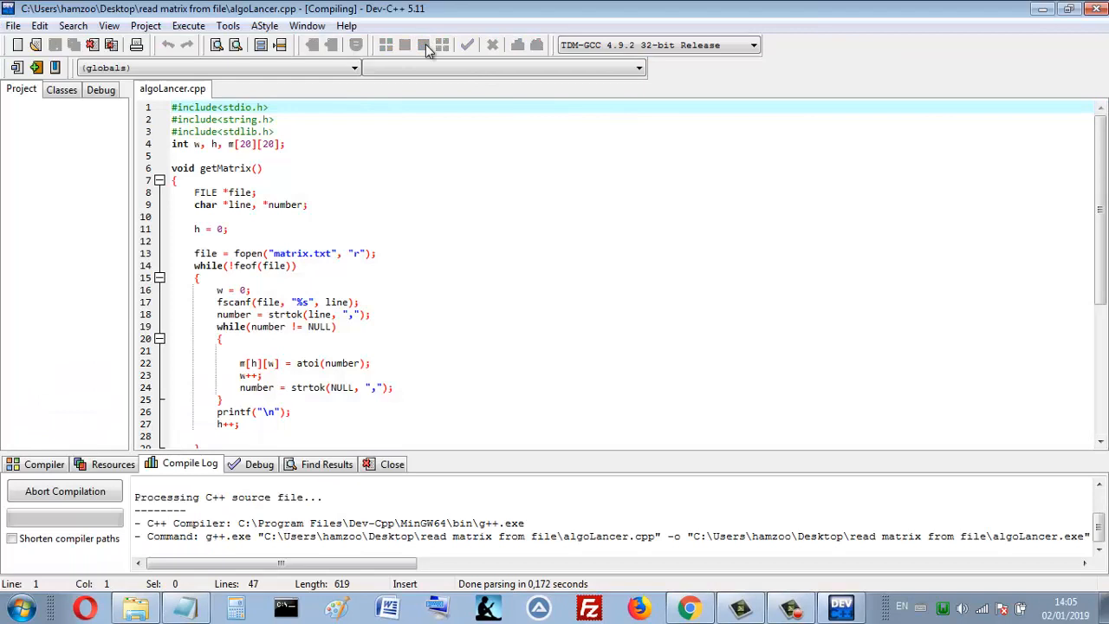
# - Run algoLancer to print the 4×4 matrix, then append 44, 55, -077 and 3 as fifth values
pyautogui.click(439, 46)
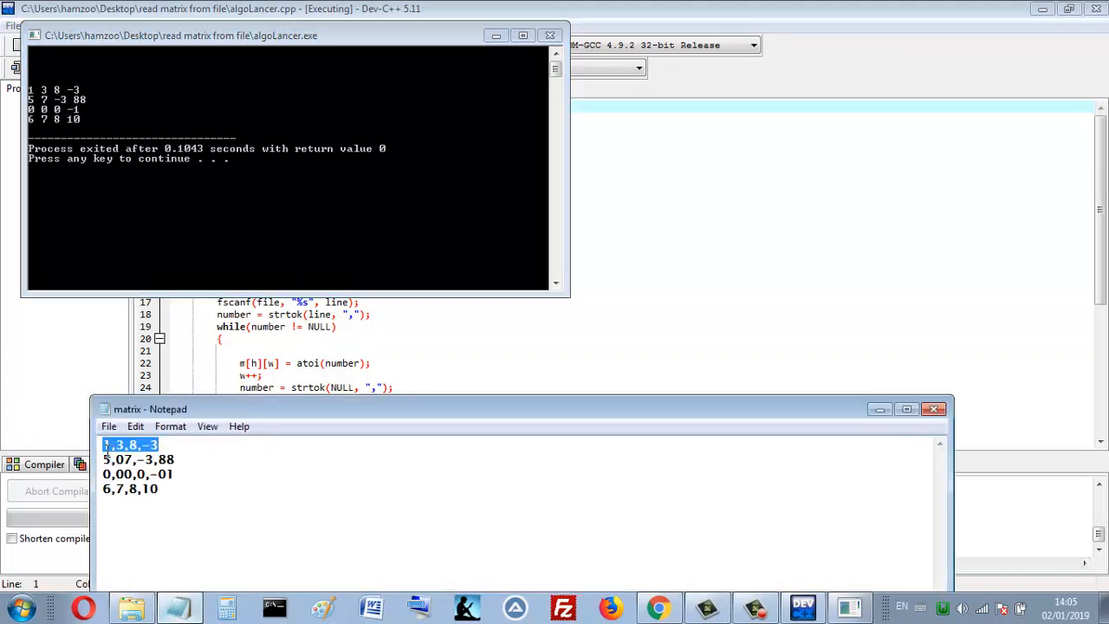
pyautogui.click(190, 445)
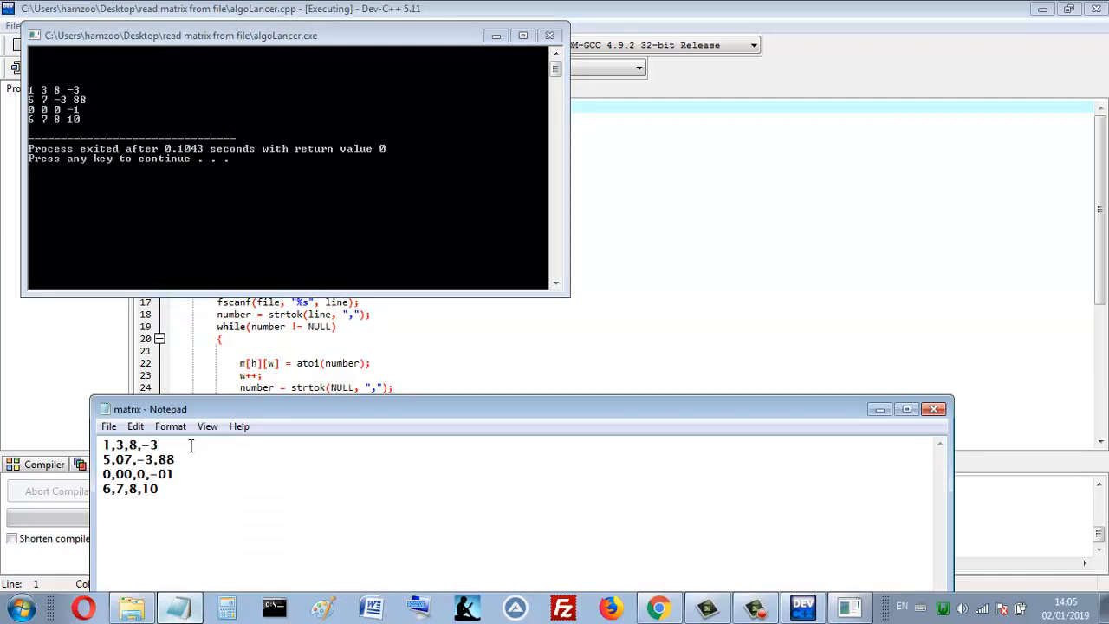
pyautogui.write(',')
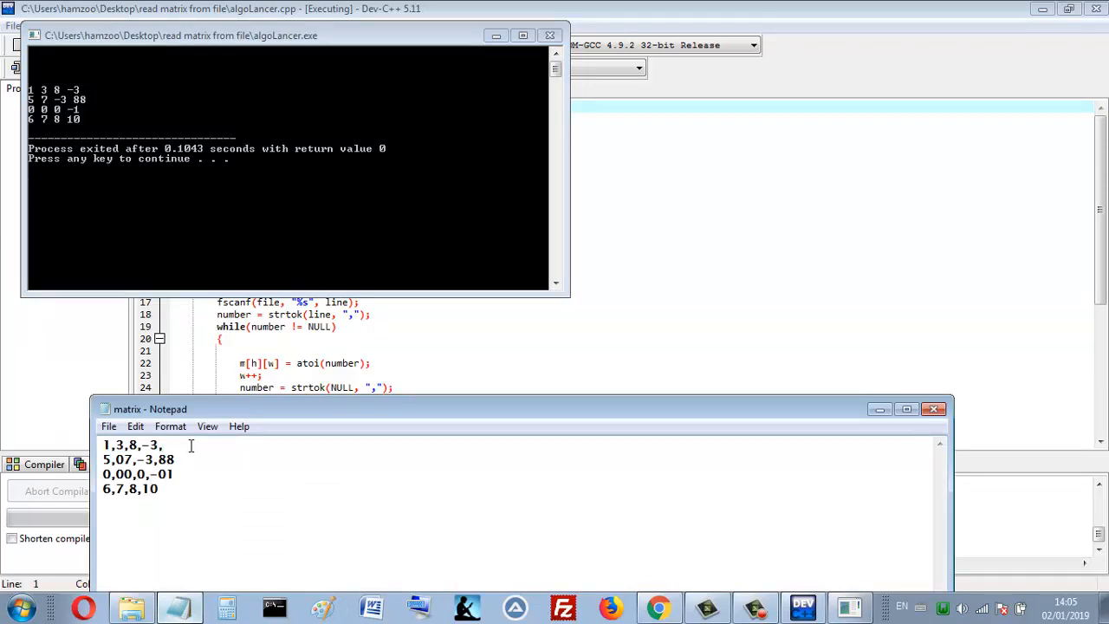
pyautogui.write('44')
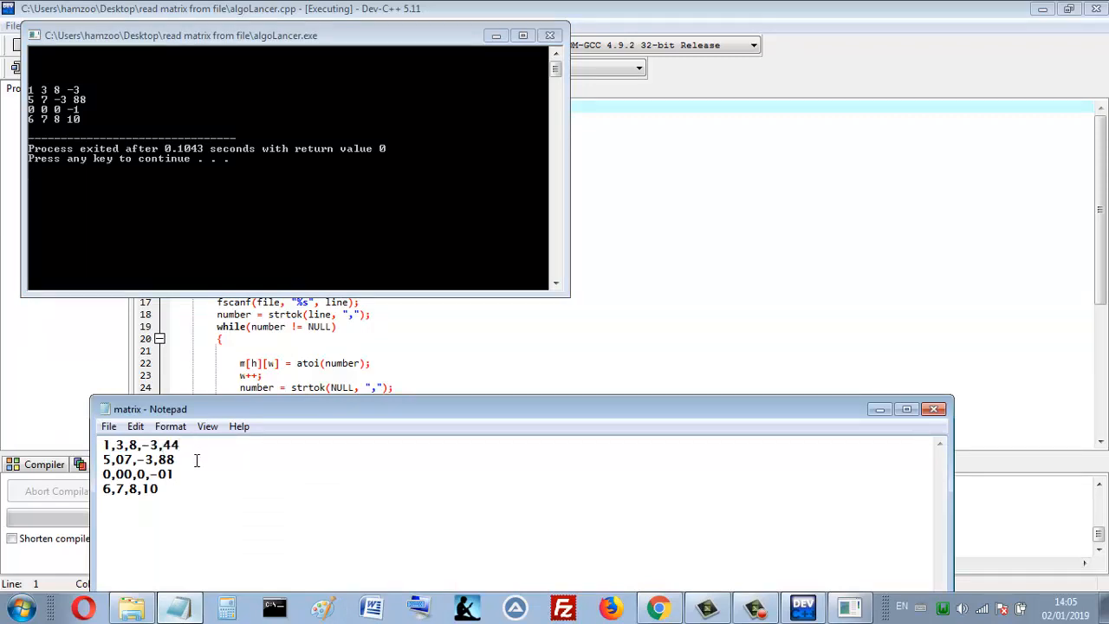
pyautogui.write('55')
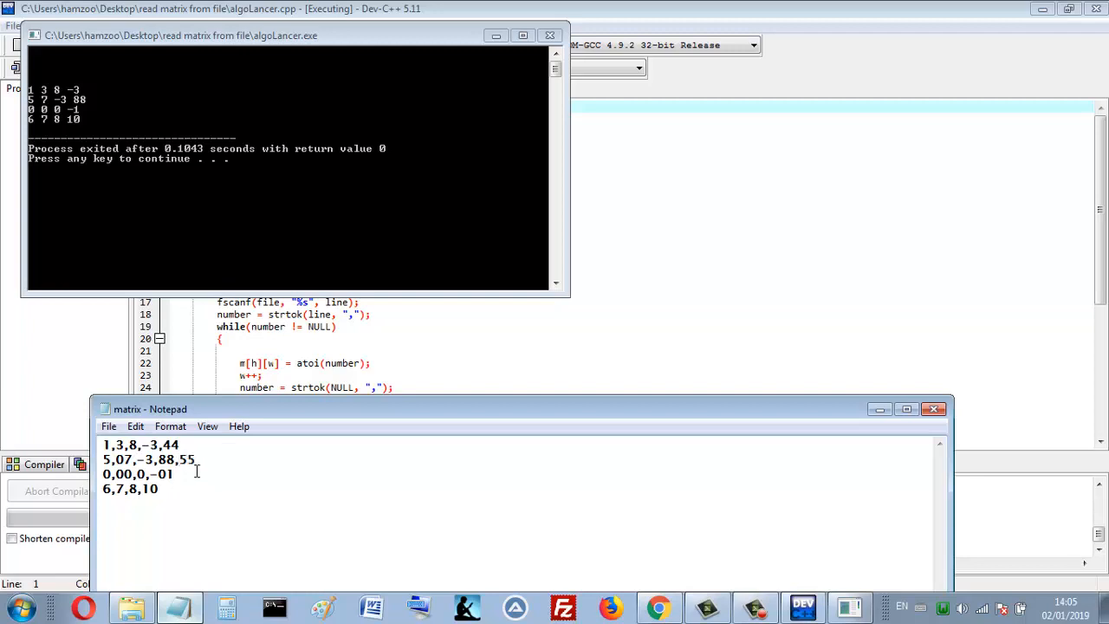
pyautogui.write(',')
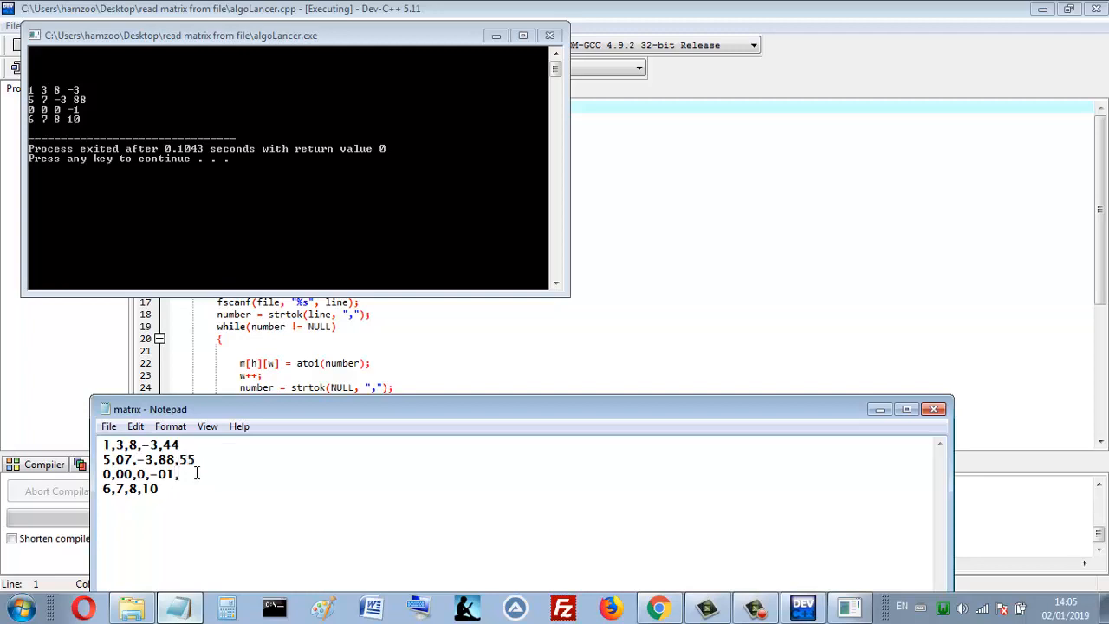
pyautogui.write('-')
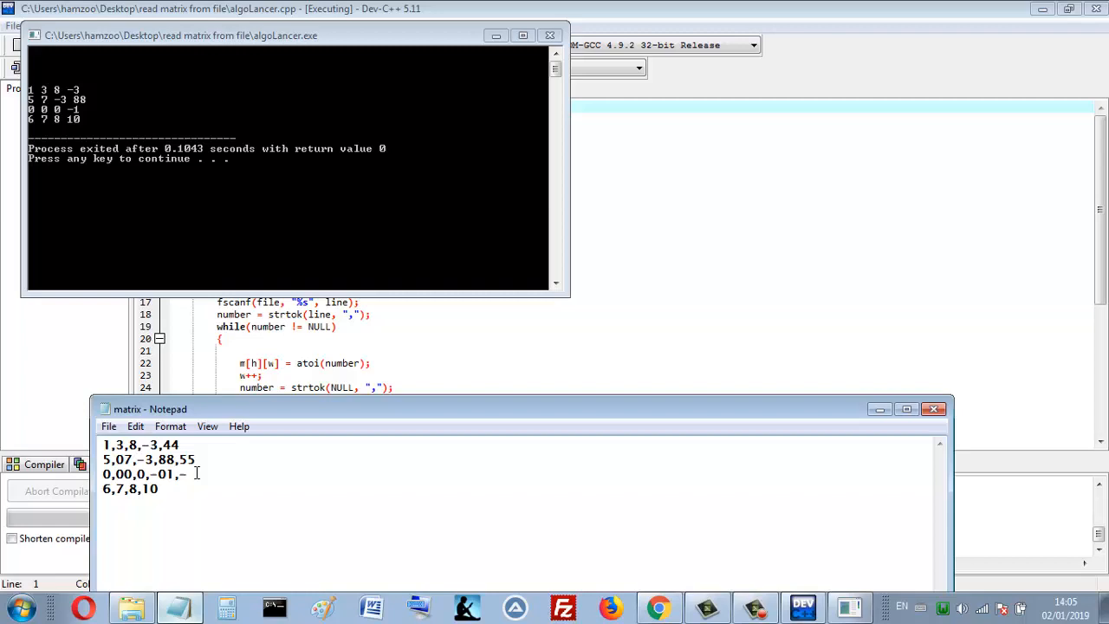
pyautogui.write('077')
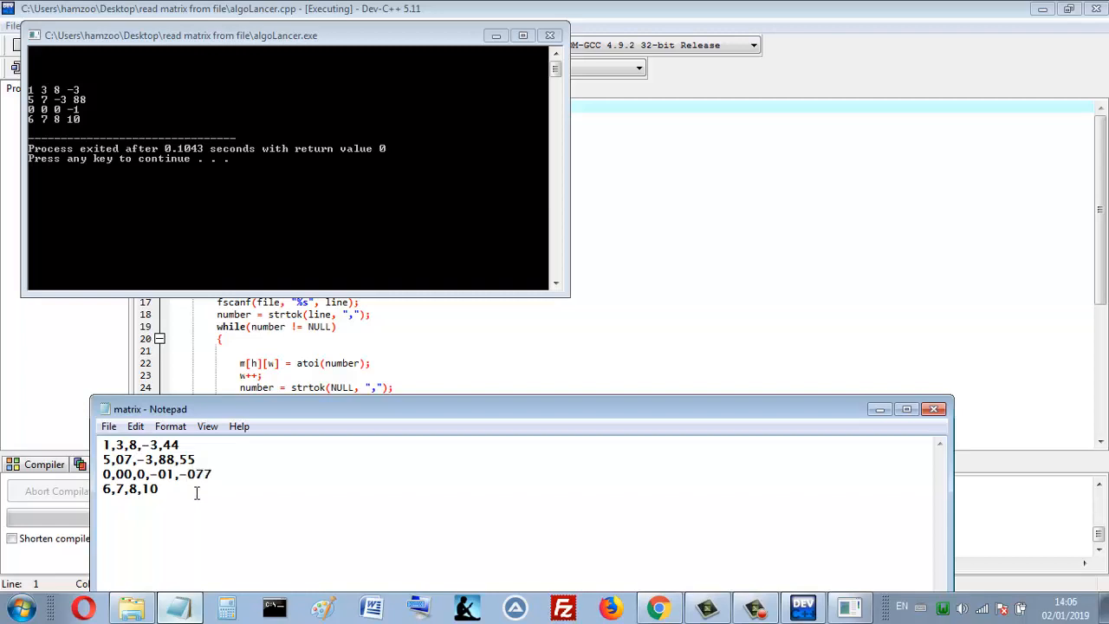
pyautogui.write(',')
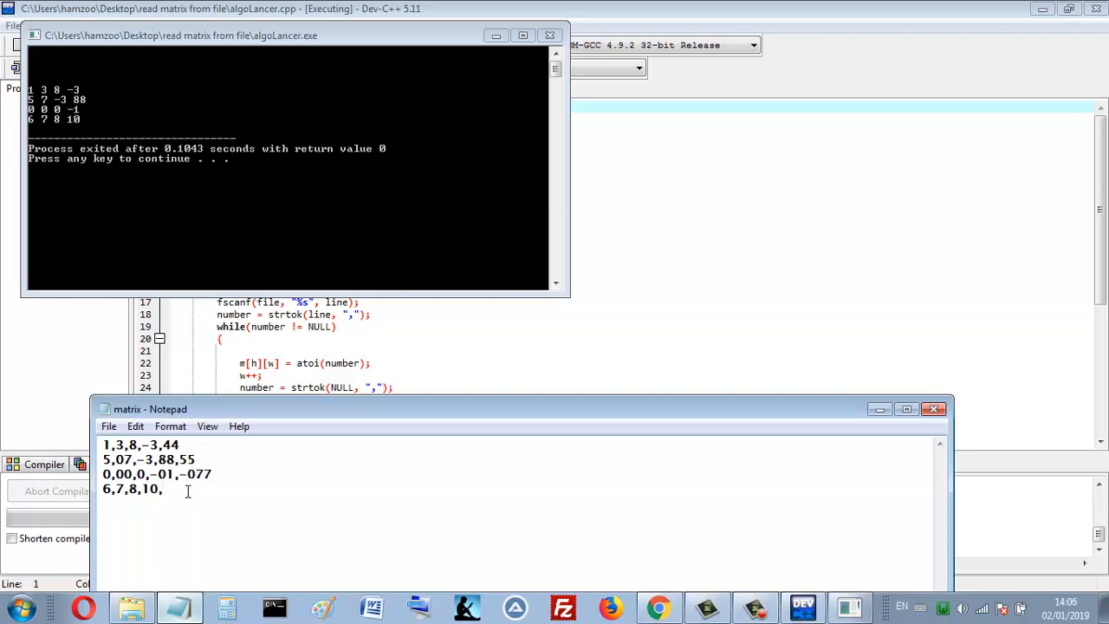
pyautogui.write('3')
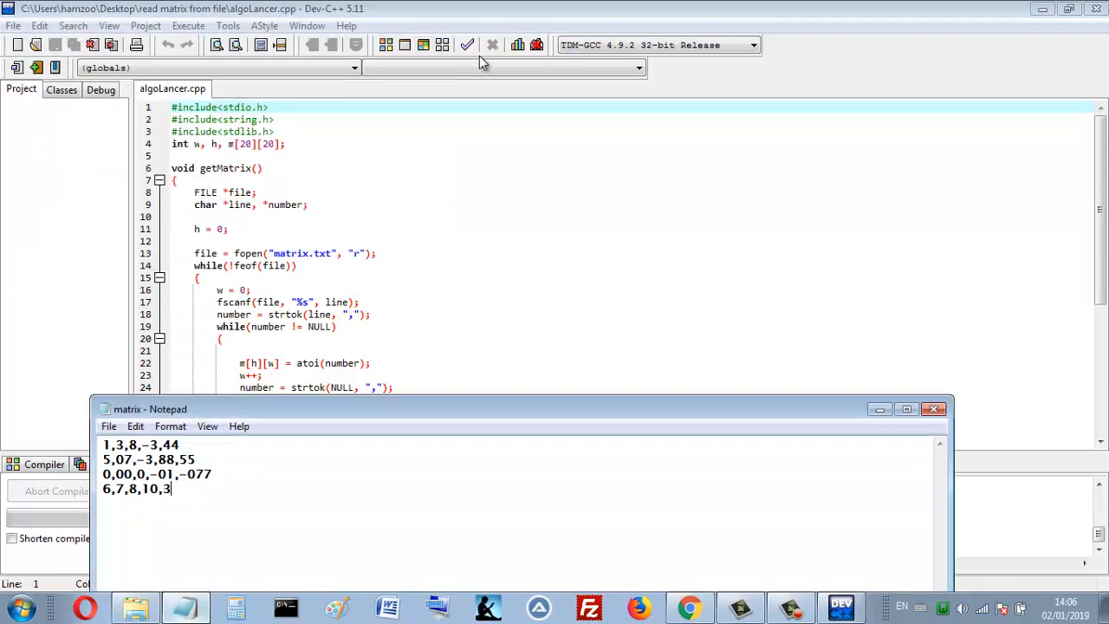
# - Rerun the program on the edited file and type the new fifth row 0,7,4,5,5
pyautogui.click(212, 46)
pyautogui.write('0')
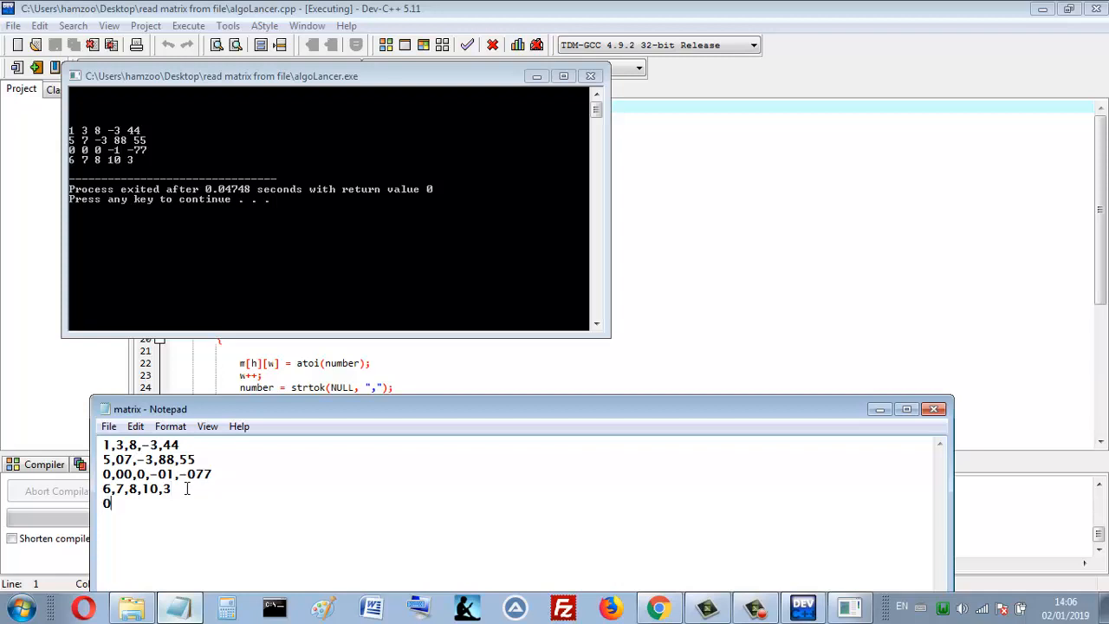
pyautogui.write(',7,')
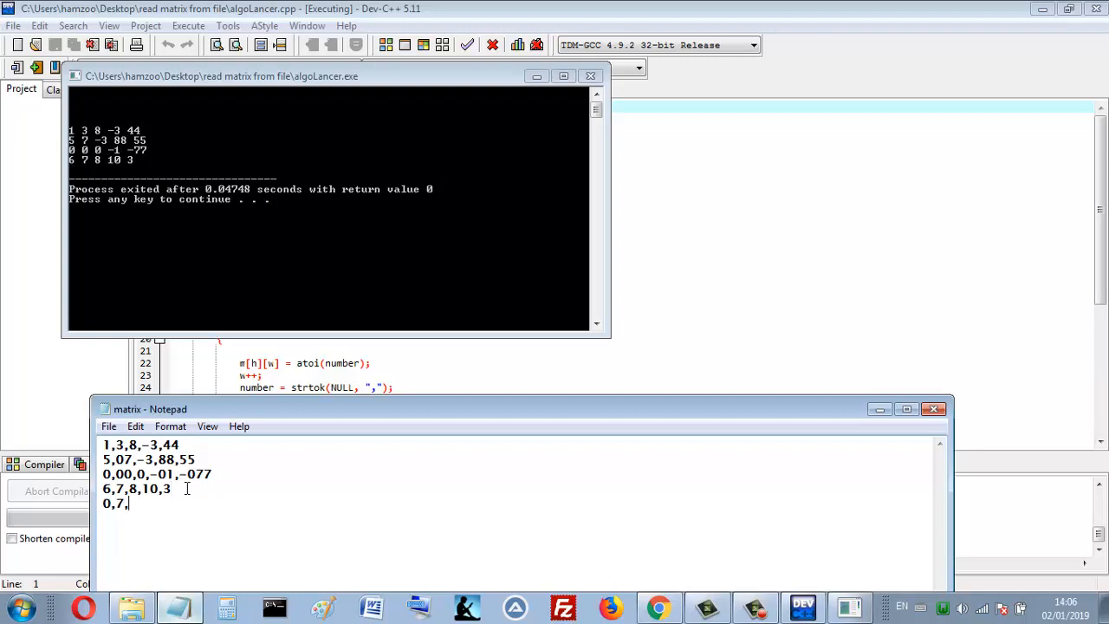
pyautogui.write('4,')
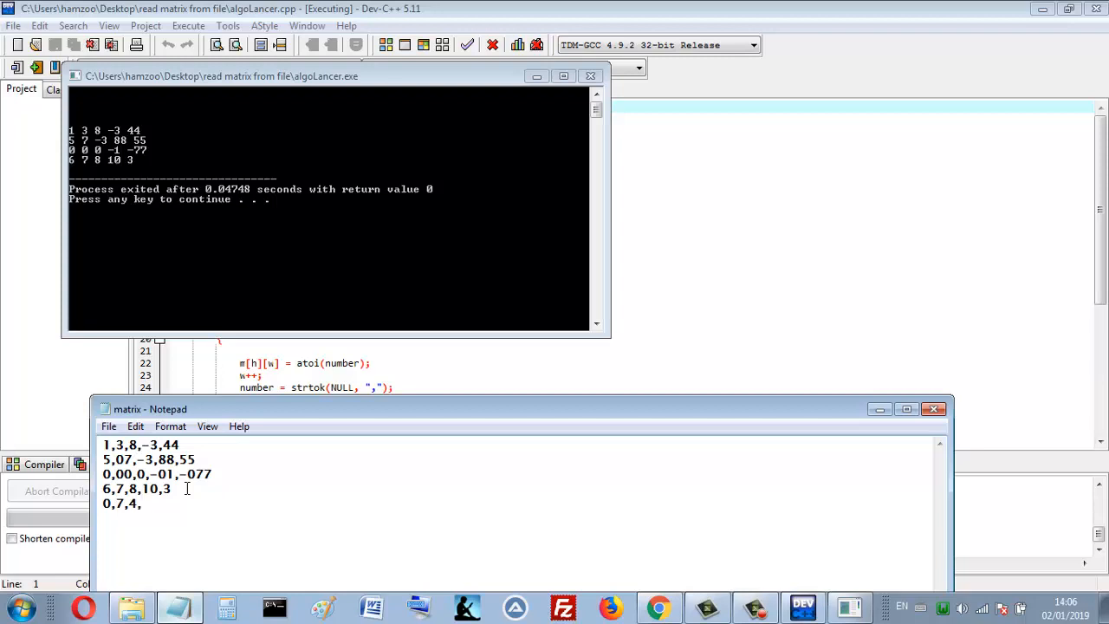
pyautogui.write('5')
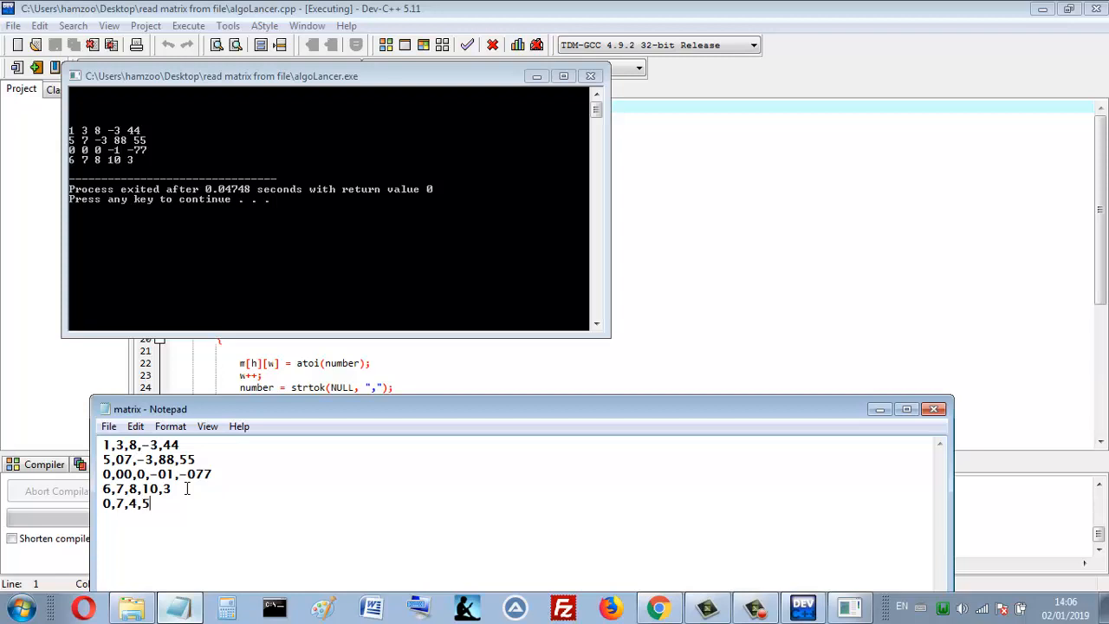
pyautogui.write(',5')
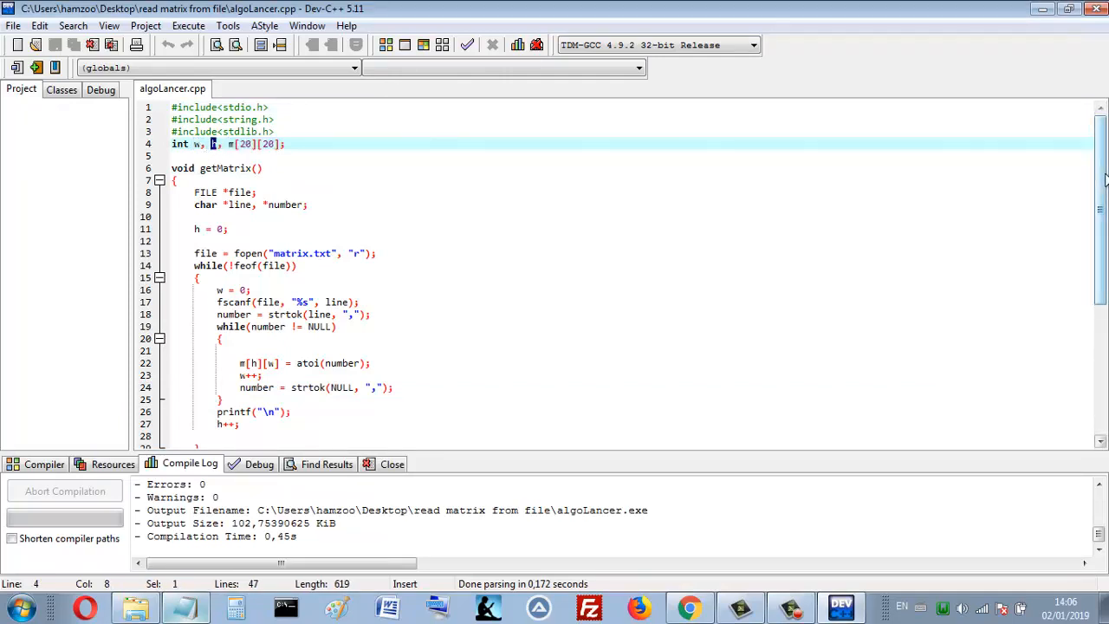
pyautogui.scroll(-3)
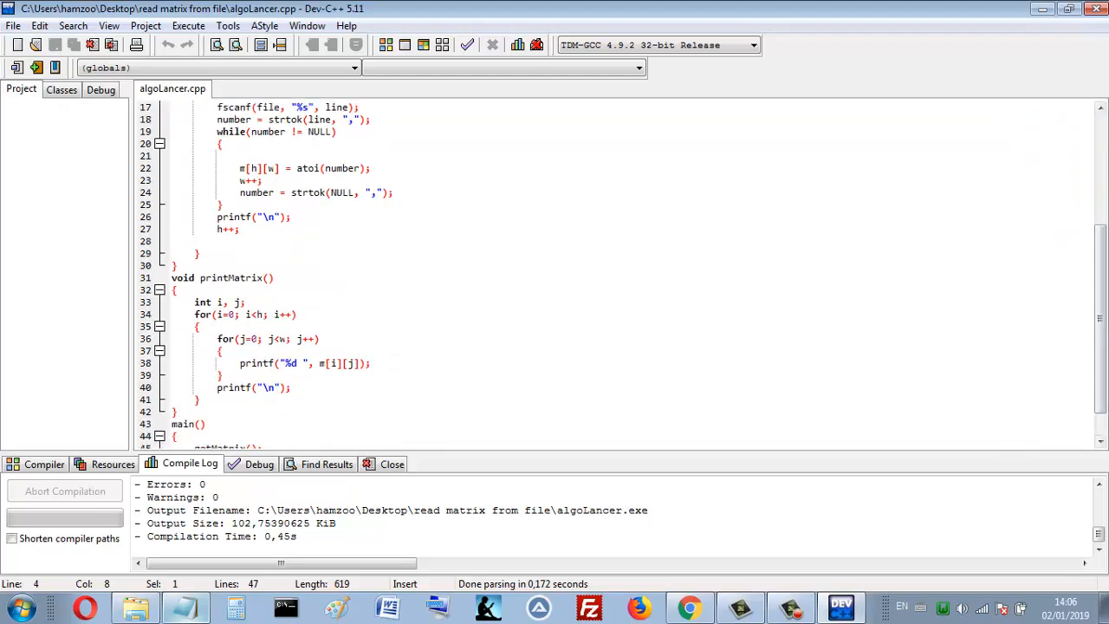
pyautogui.scroll(-3)
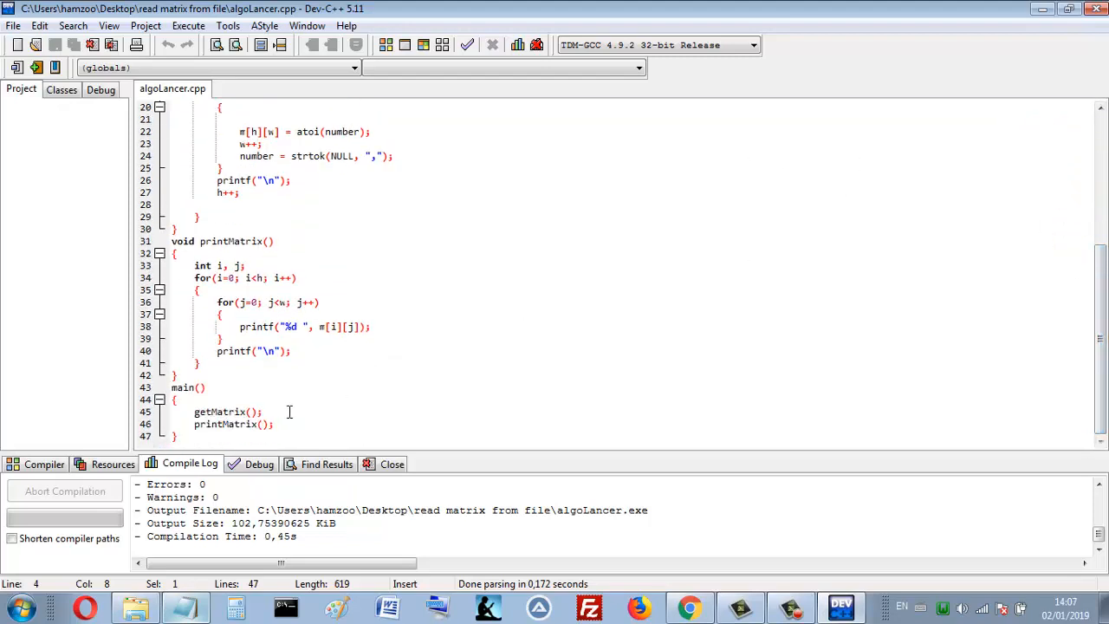
pyautogui.doubleClick(224, 411)
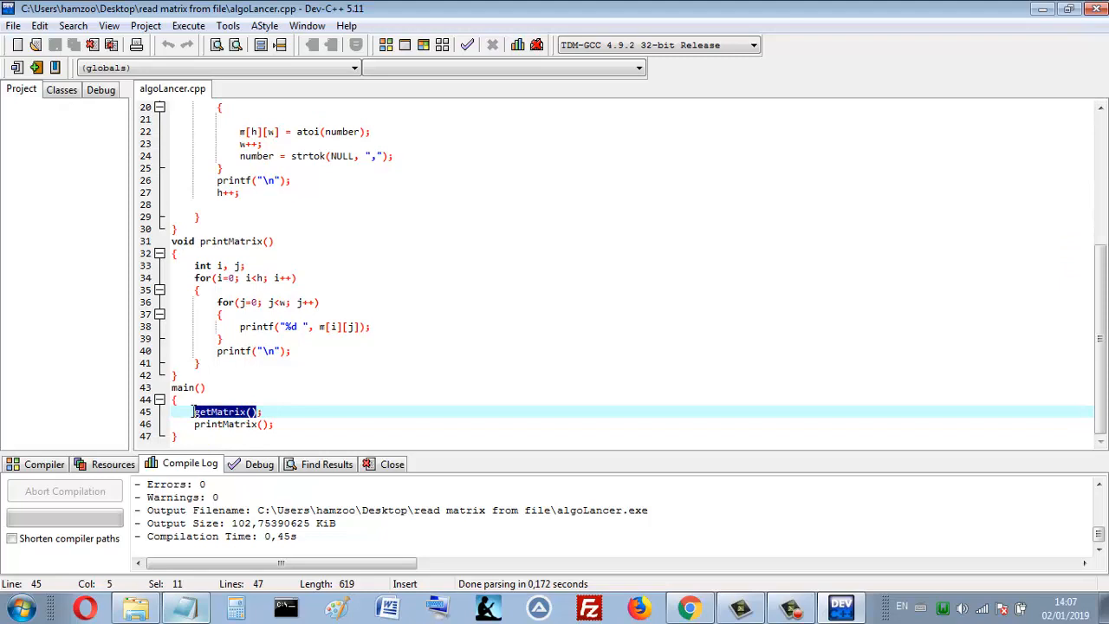
pyautogui.click(251, 423)
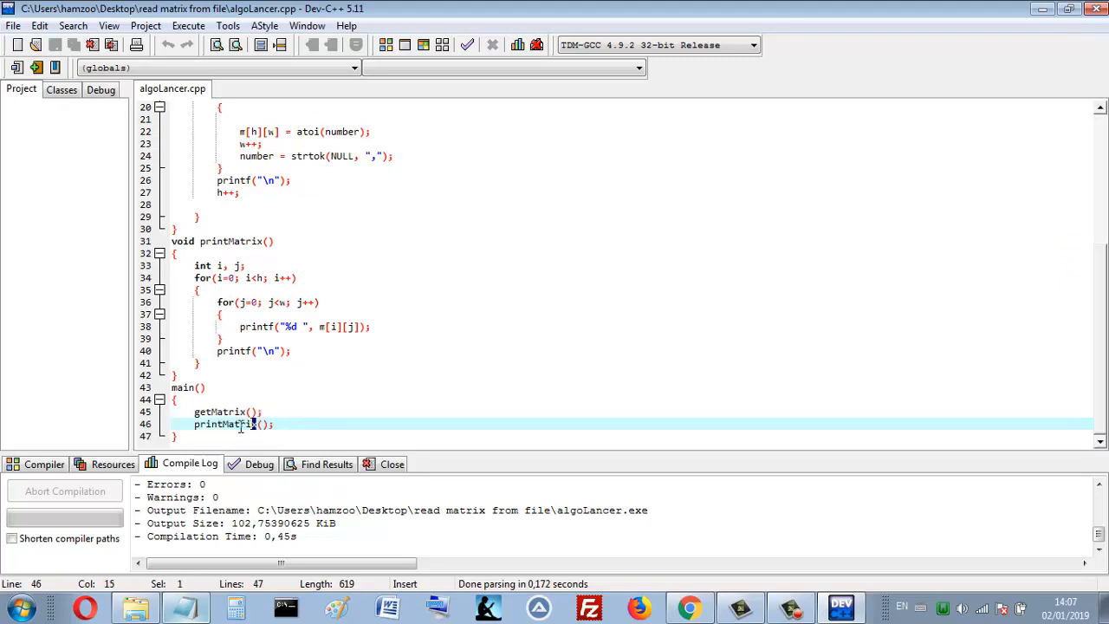
pyautogui.doubleClick(227, 423)
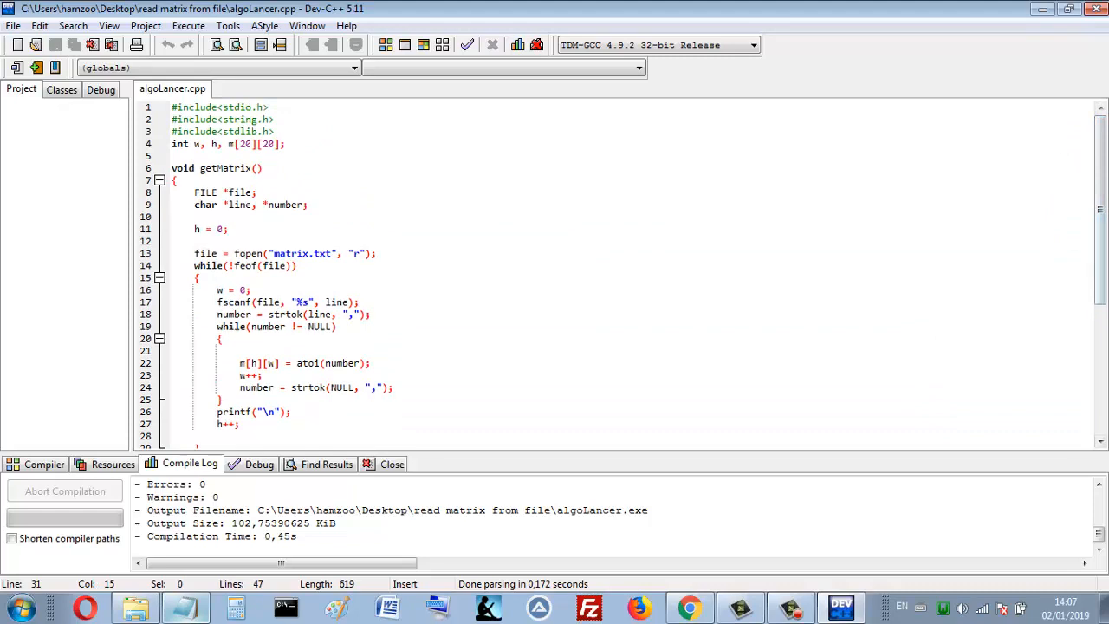
# - Highlight the matrix.txt file name, the fscanf line and the strtok comma delimiter
pyautogui.scroll(-3)
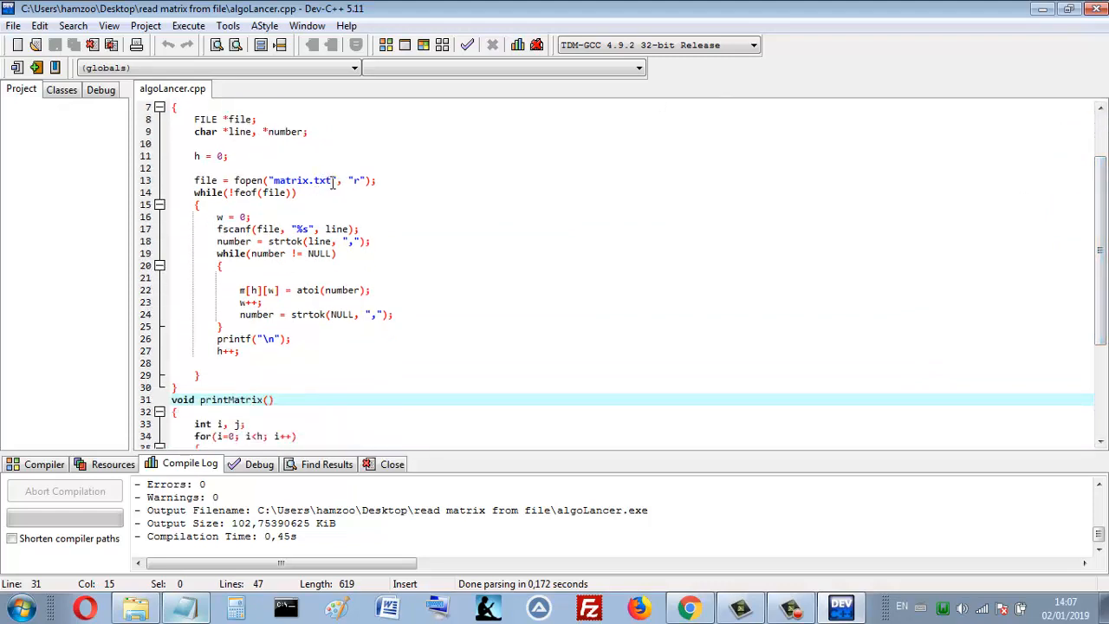
pyautogui.doubleClick(300, 180)
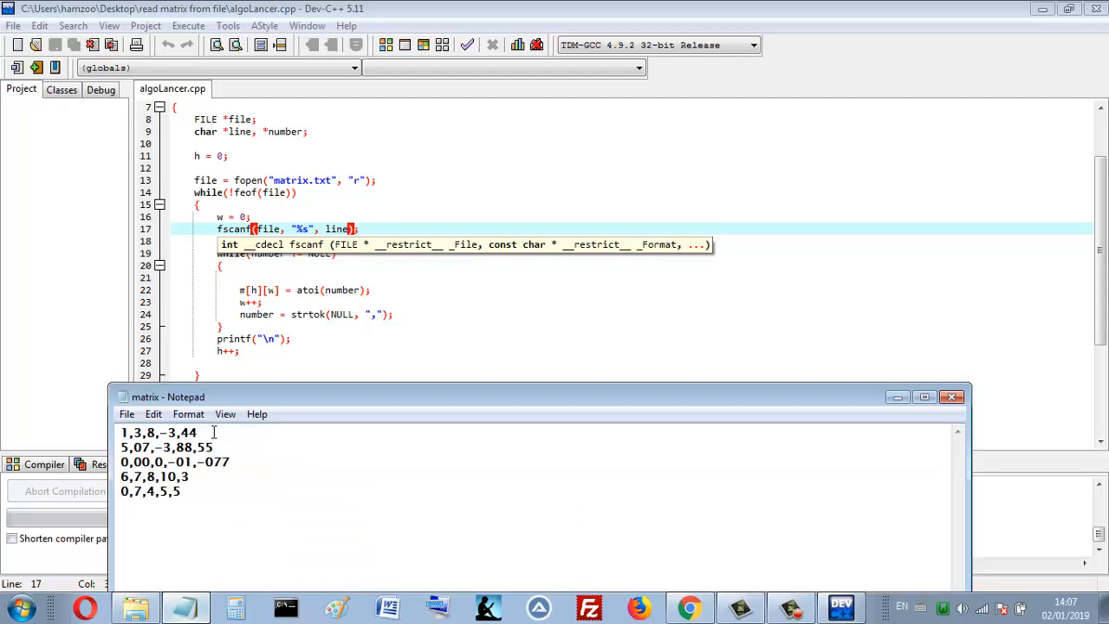
pyautogui.tripleClick(156, 432)
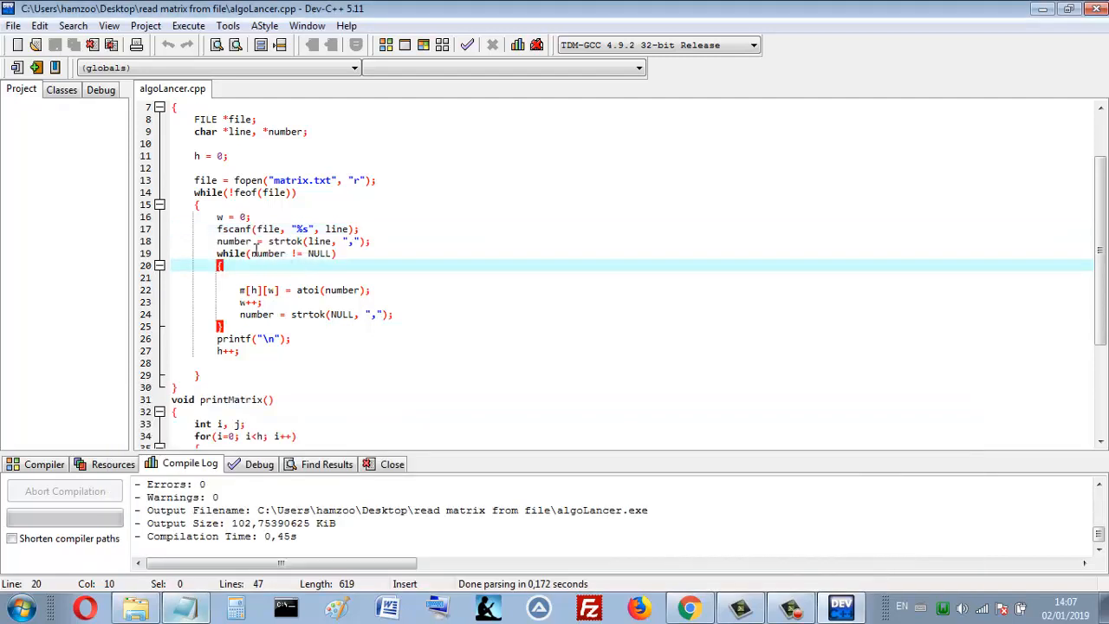
pyautogui.doubleClick(284, 240)
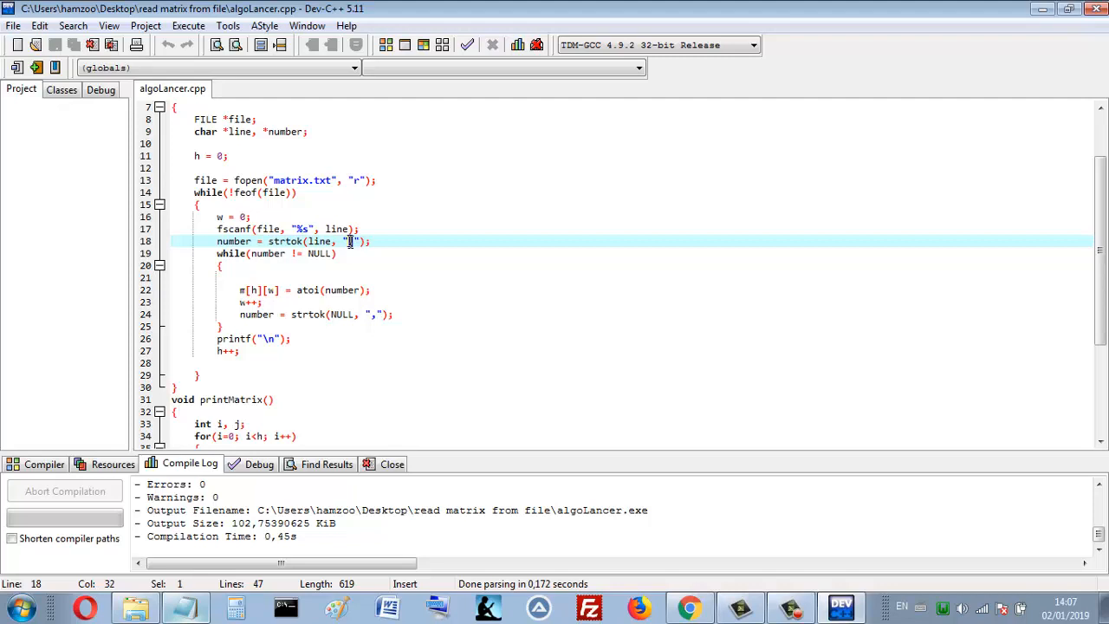
pyautogui.moveTo(351, 249)
pyautogui.write(',')
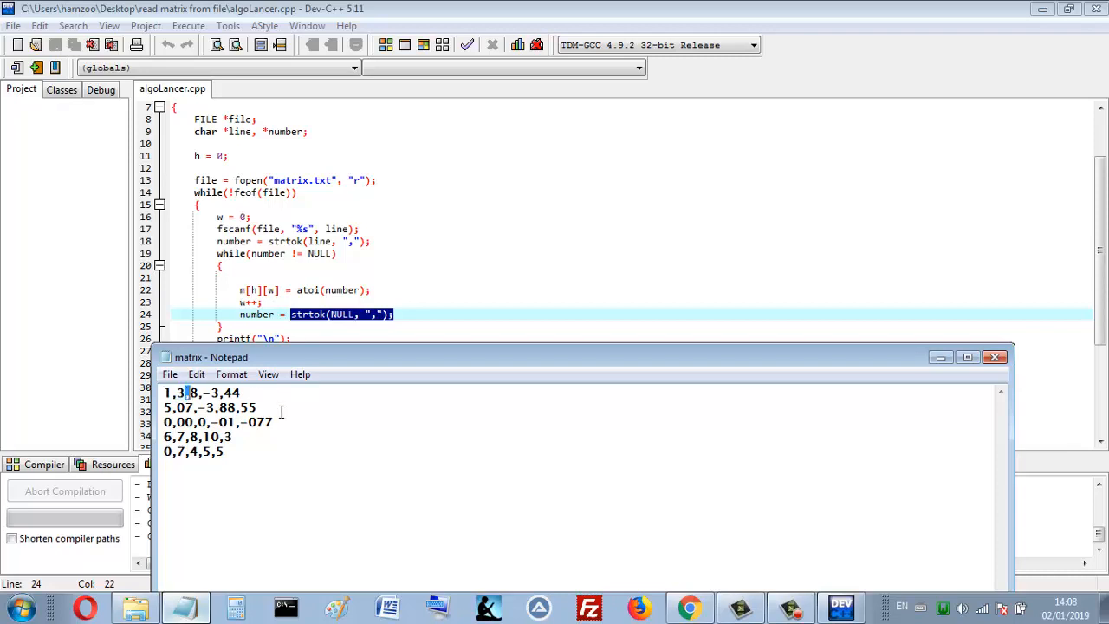
# - Reposition the Notepad matrix window so it sits over the upper code
pyautogui.moveTo(211, 357); pyautogui.dragTo(215, 377)
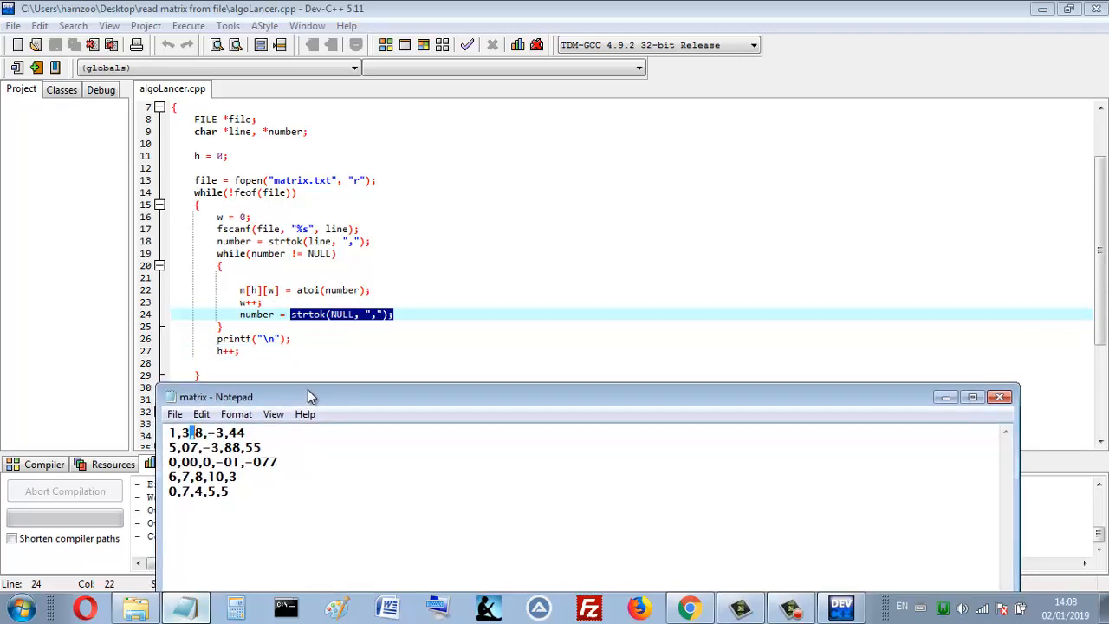
pyautogui.moveTo(311, 396); pyautogui.dragTo(305, 376)
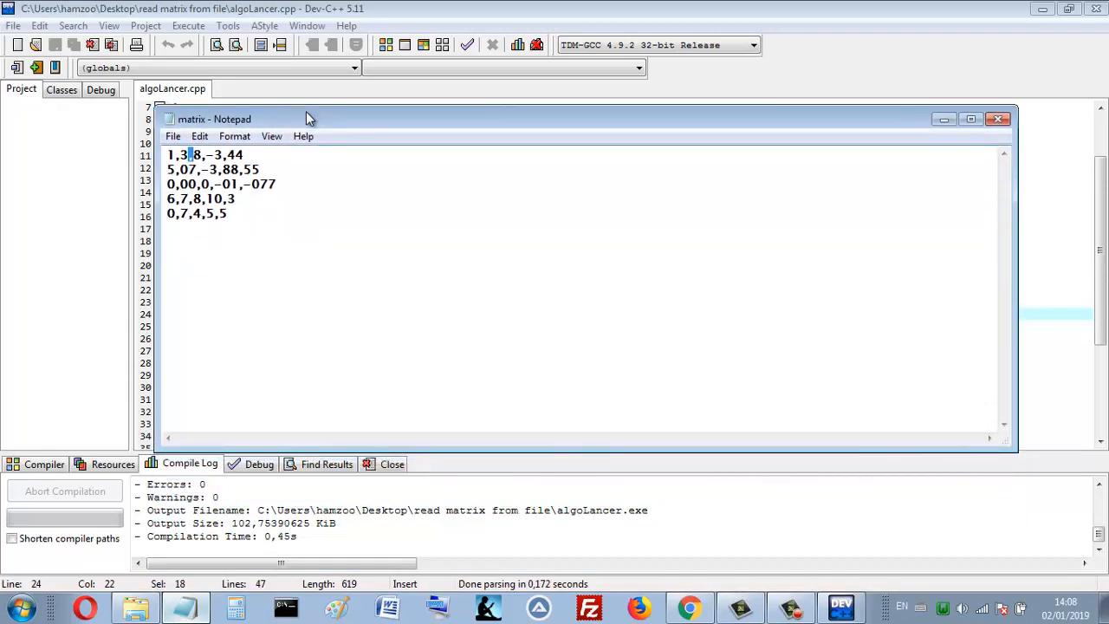
pyautogui.moveTo(295, 130)
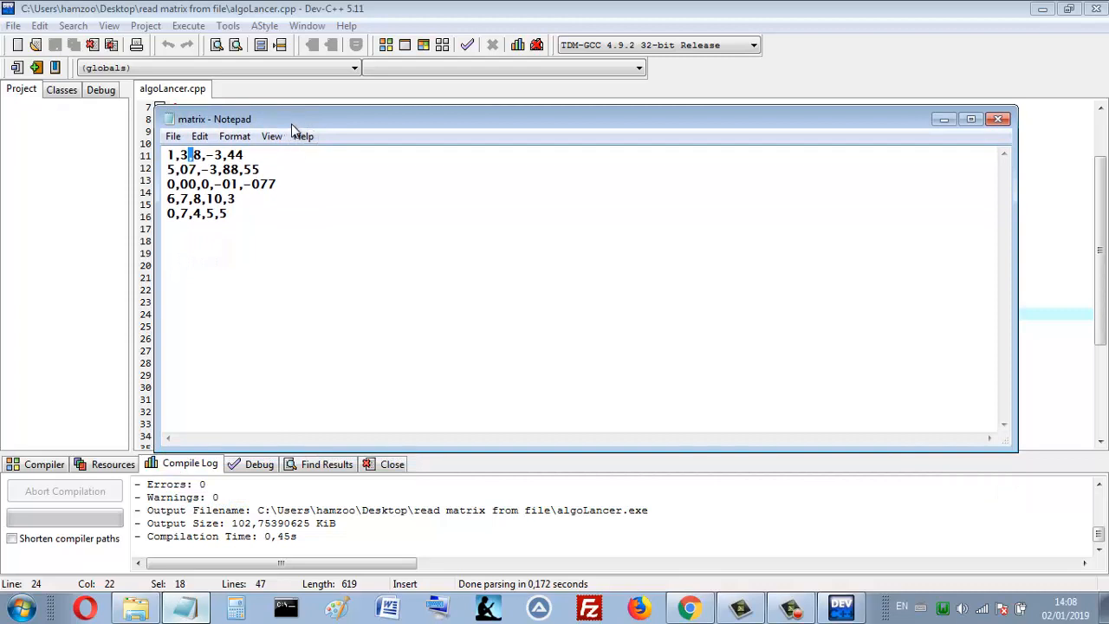